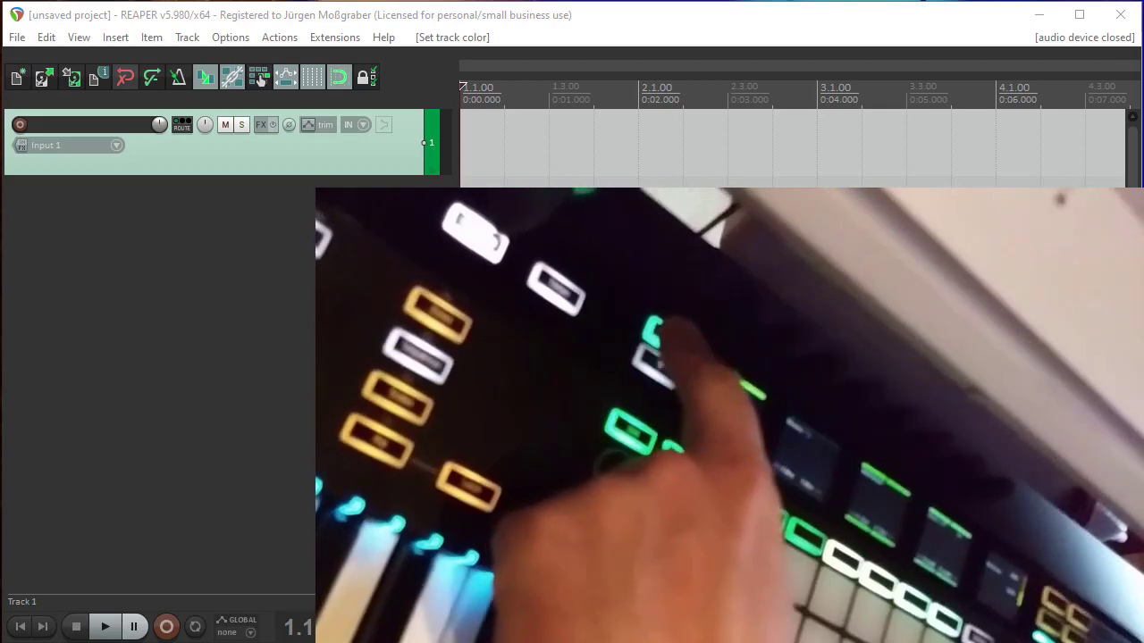
- Load the VST3i Diva synth into the first track's FX chain
left_click(261, 125)
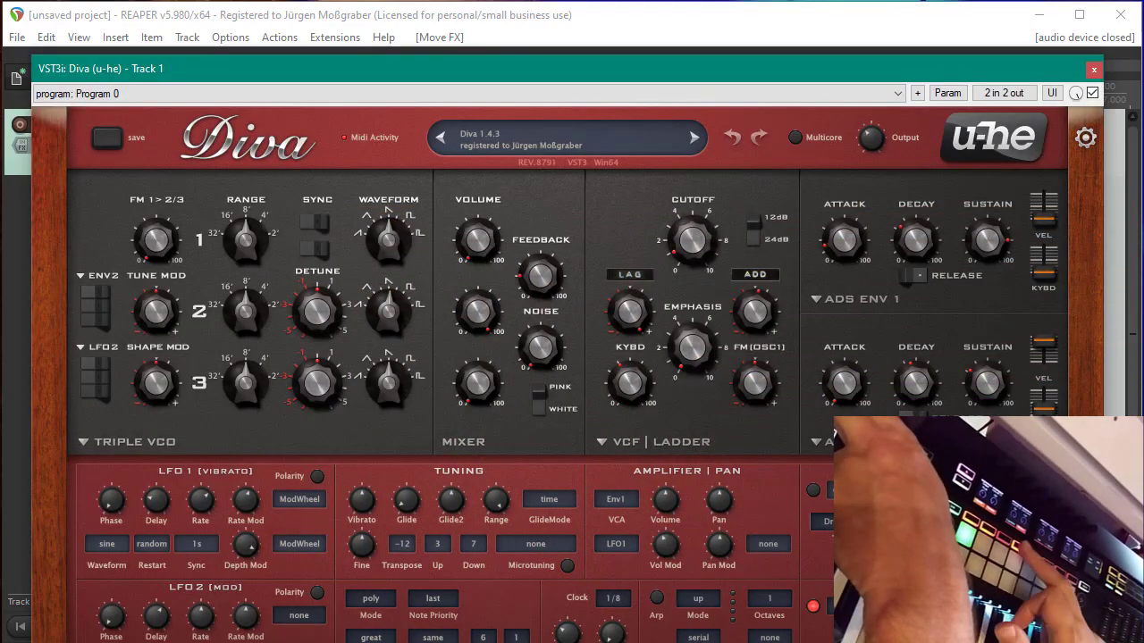
left_click(1094, 70)
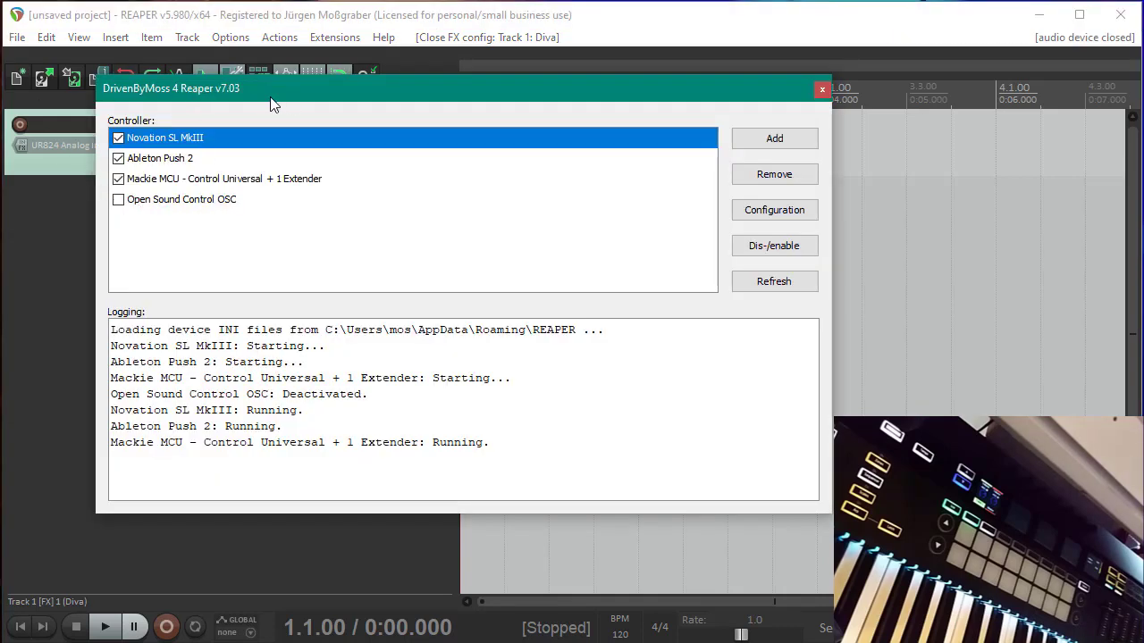
mouse_move(307, 114)
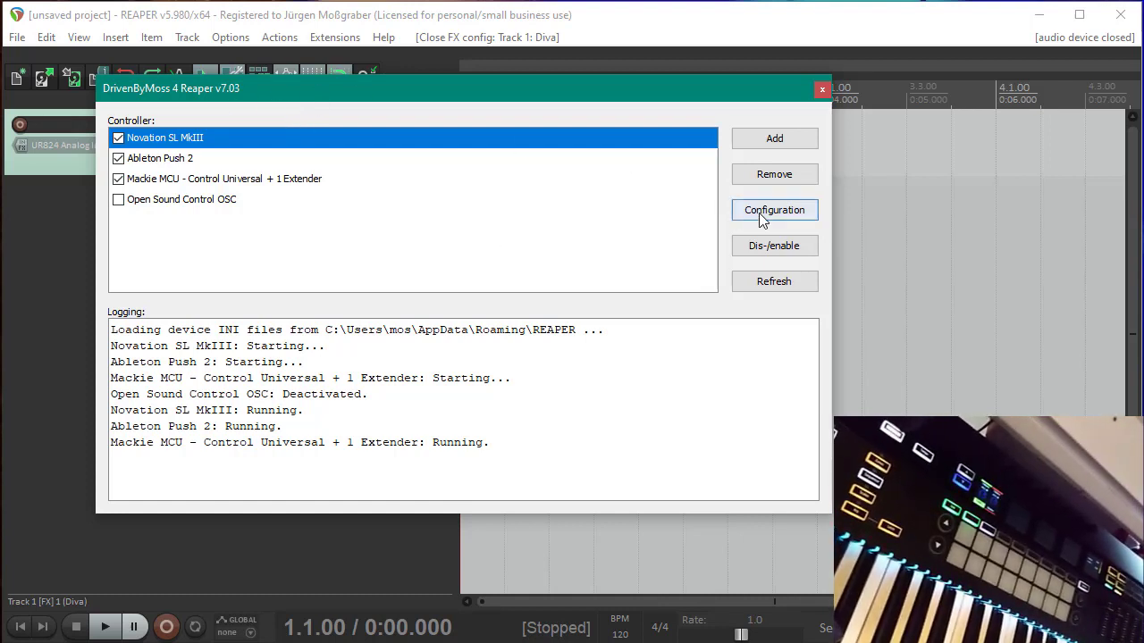
left_click(774, 211)
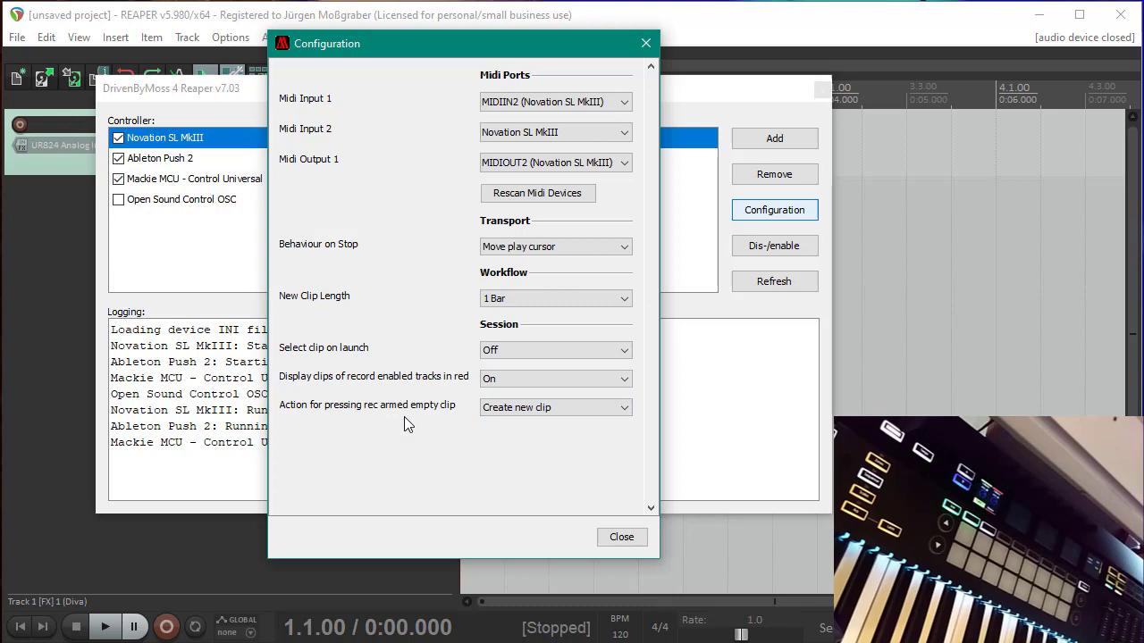
left_click(622, 537)
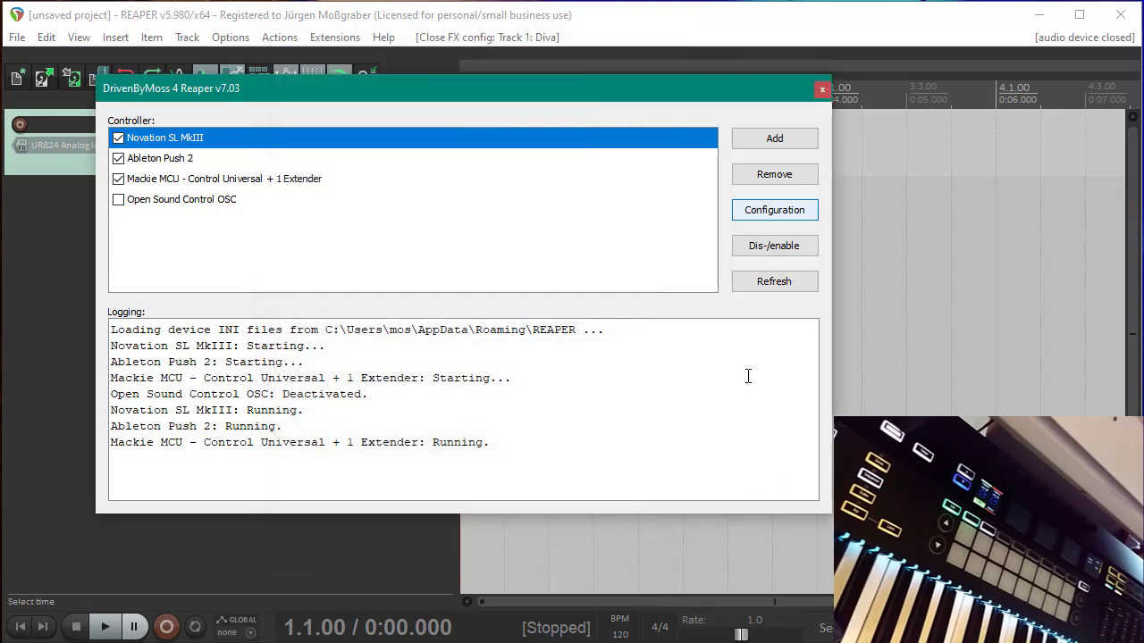
left_click(823, 89)
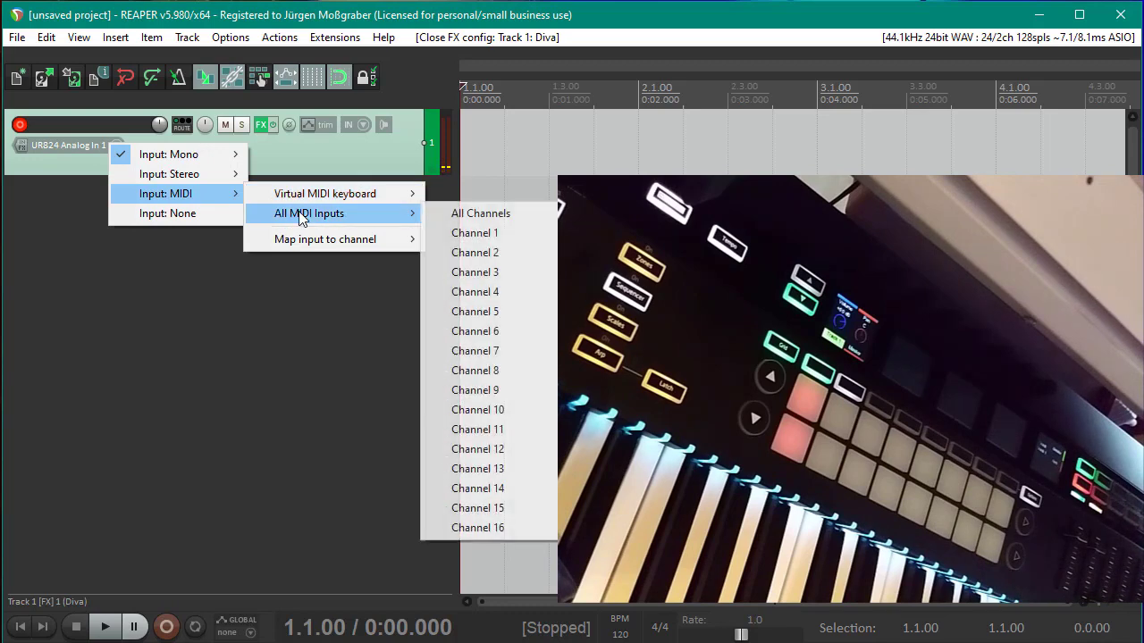
- Set the Diva track input to MIDI, All MIDI Inputs, All Channels
left_click(479, 213)
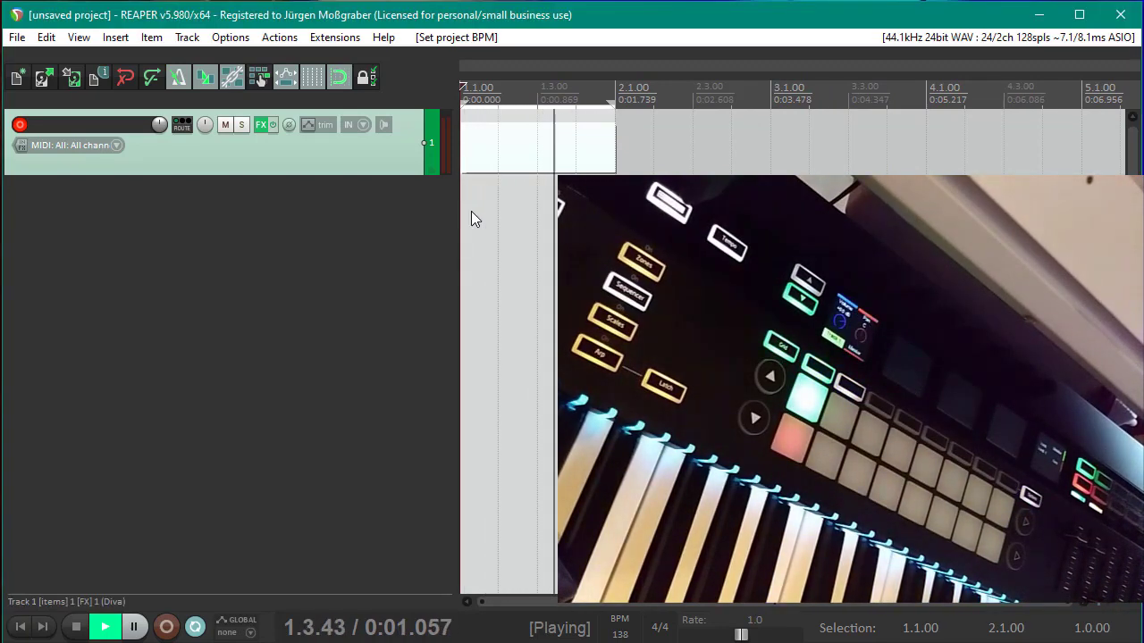
- Record a one-bar synth part onto the armed Diva track
left_click(166, 626)
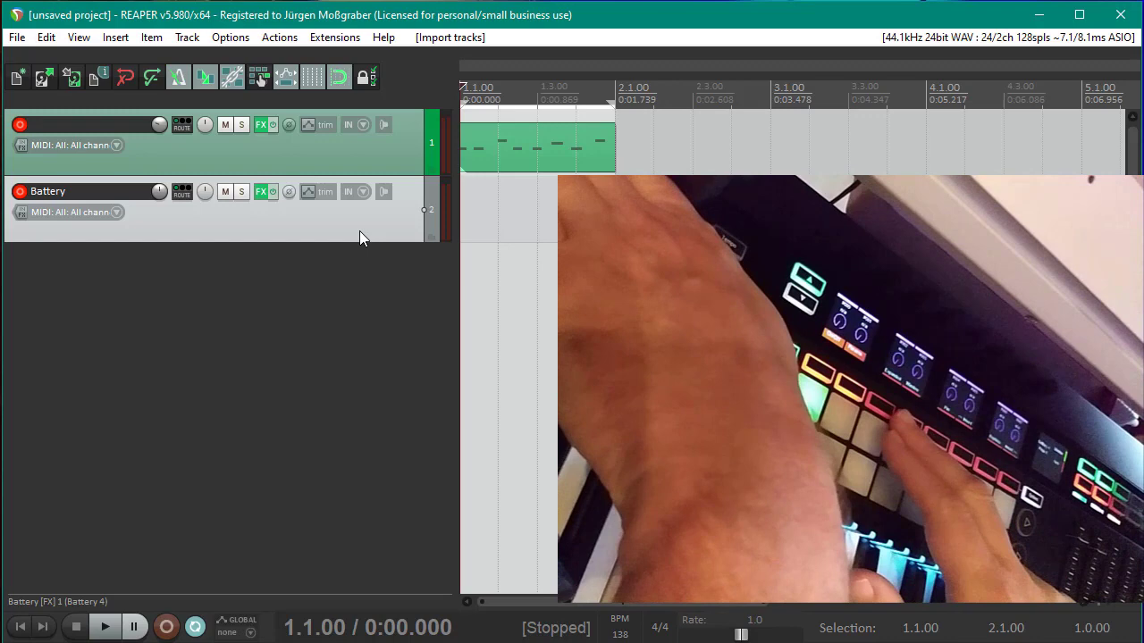
- Load the Hardkore Gothik Kit into Battery 4 on the drum track
left_click(261, 191)
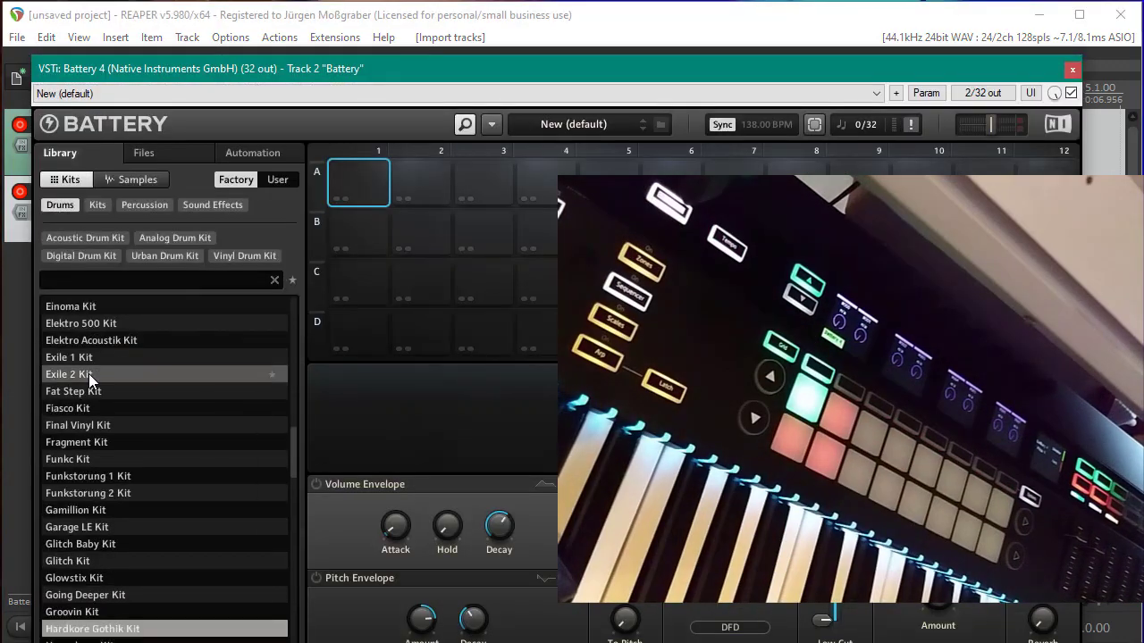
double_click(93, 630)
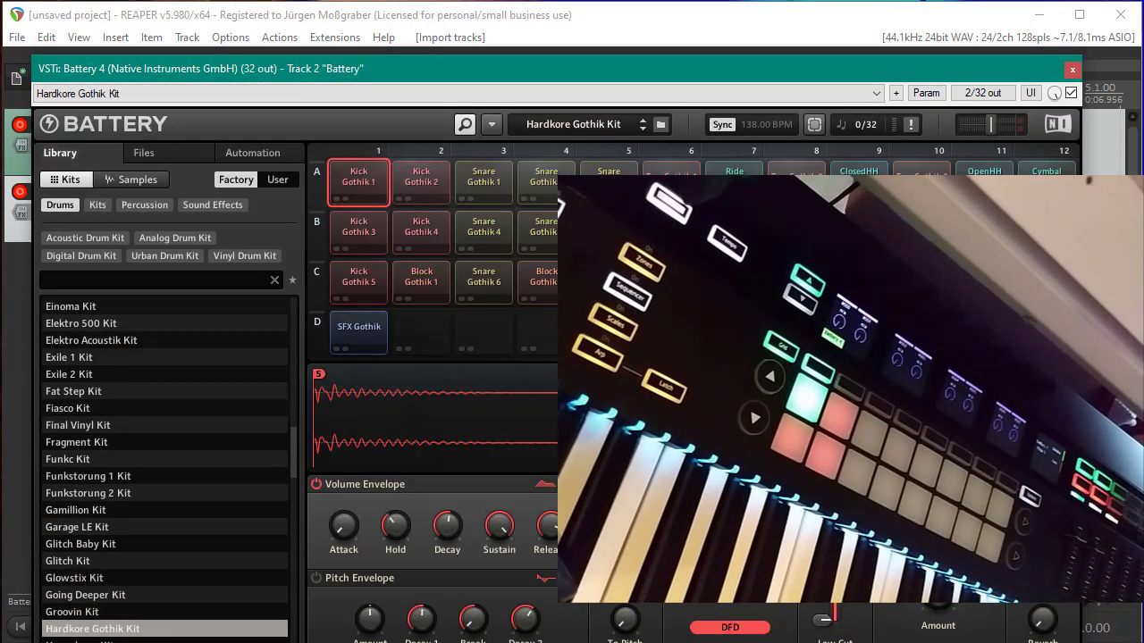
left_click(1072, 68)
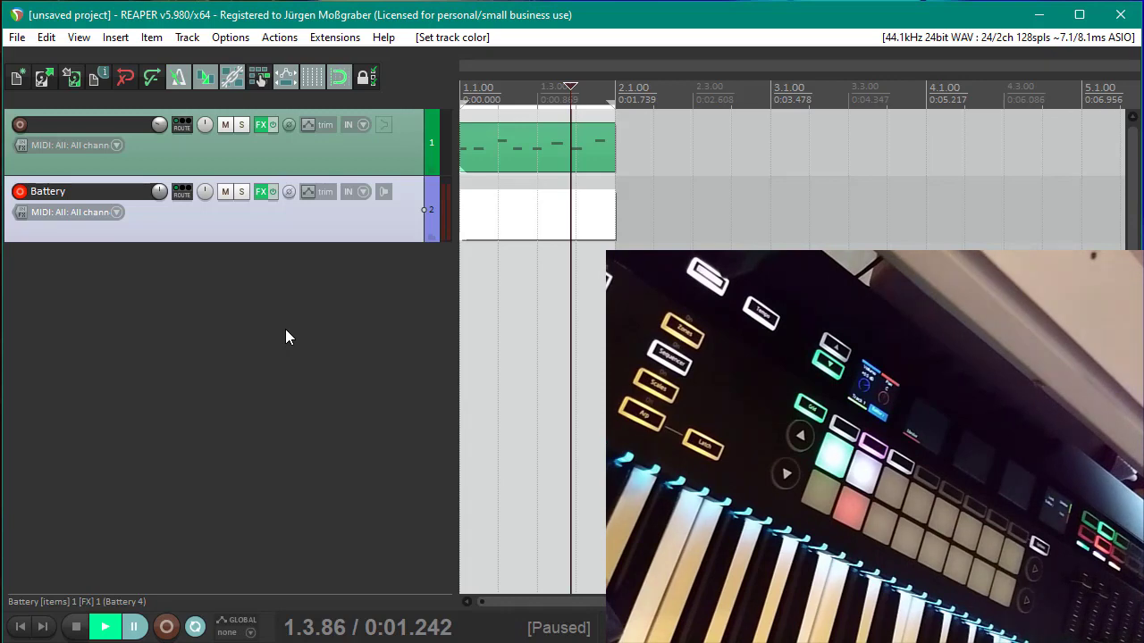
mouse_move(483, 223)
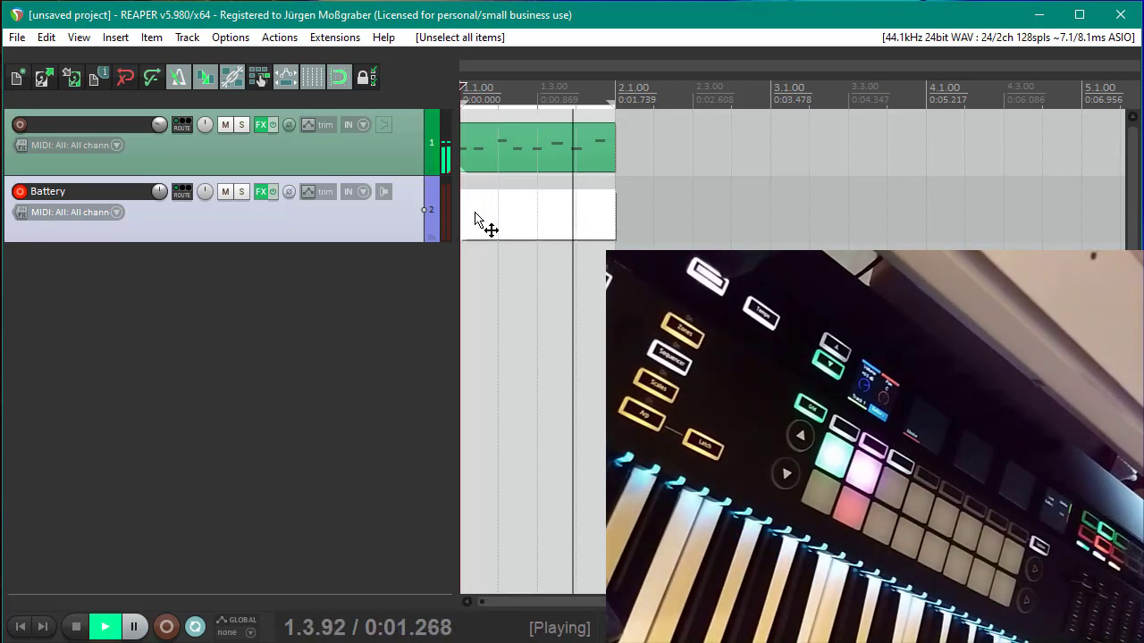
- Record a drum pattern from the pads into the Battery track's bar-one clip
left_click(167, 626)
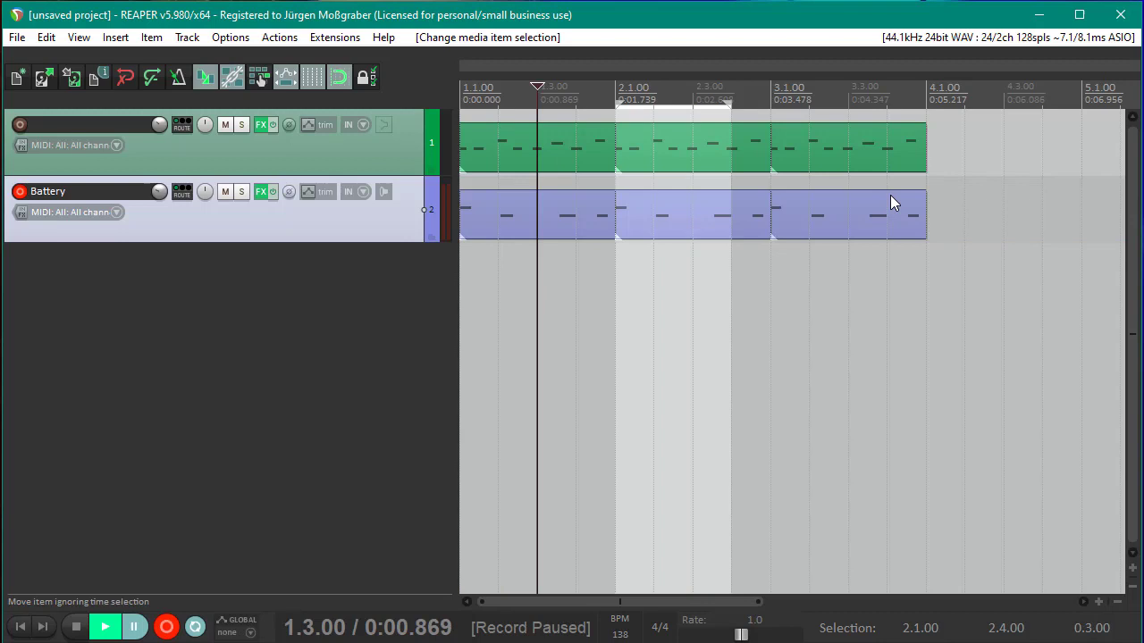
mouse_move(880, 216)
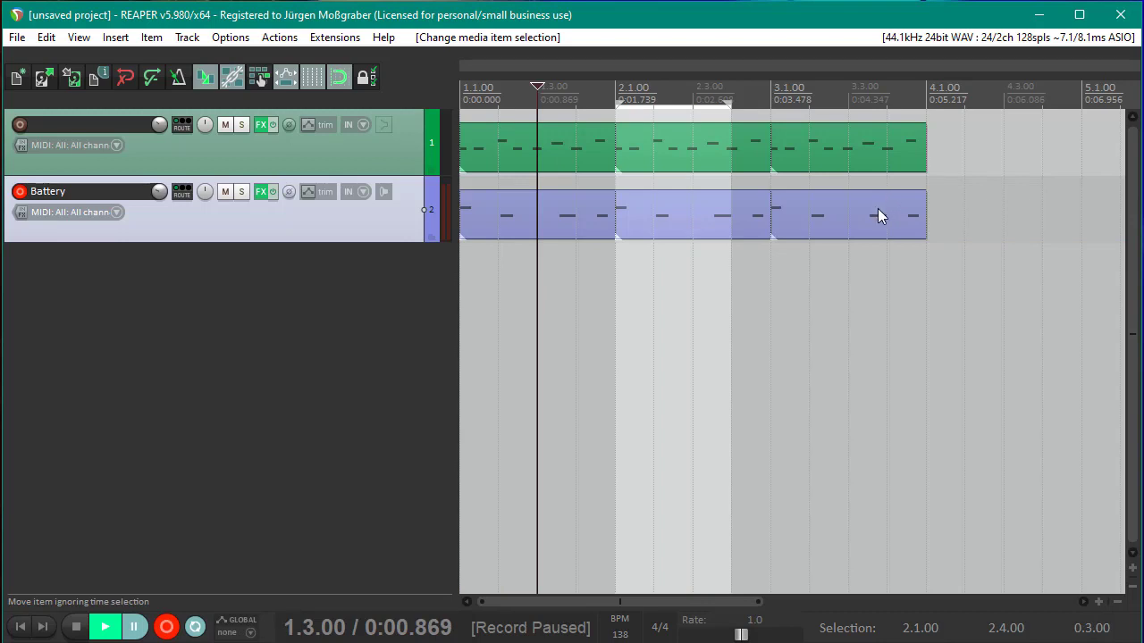
mouse_move(849, 283)
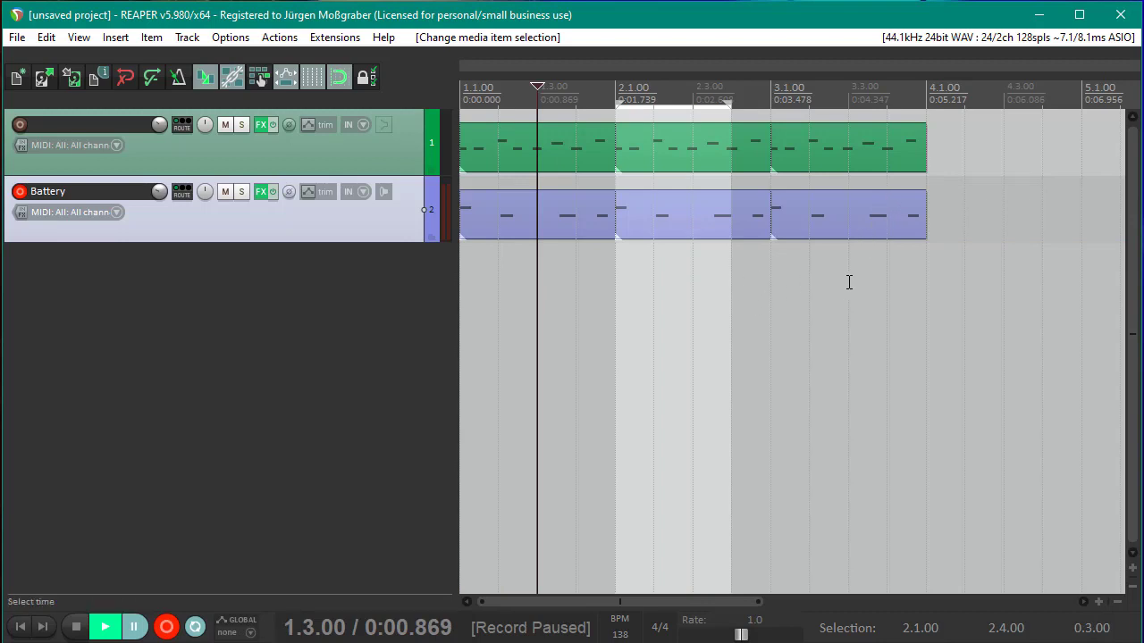
- Deselect the duplicated synth and drum clips after extending both tracks to three bars
left_click(134, 625)
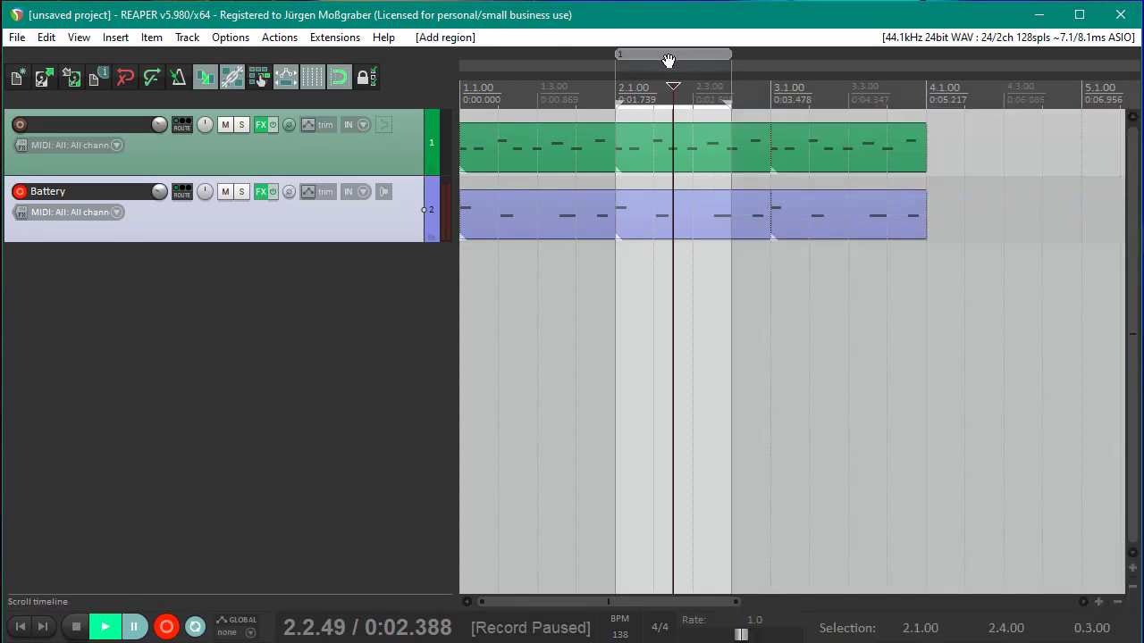
- Name the region over bar 2 'Intro' via Edit region
right_click(675, 61)
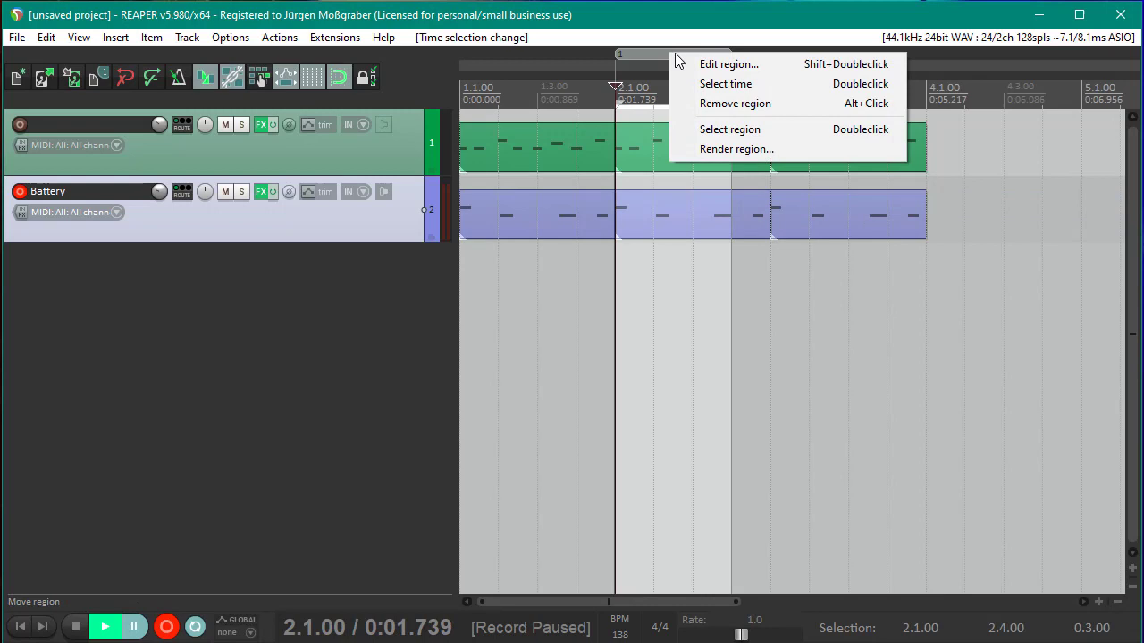
left_click(729, 65)
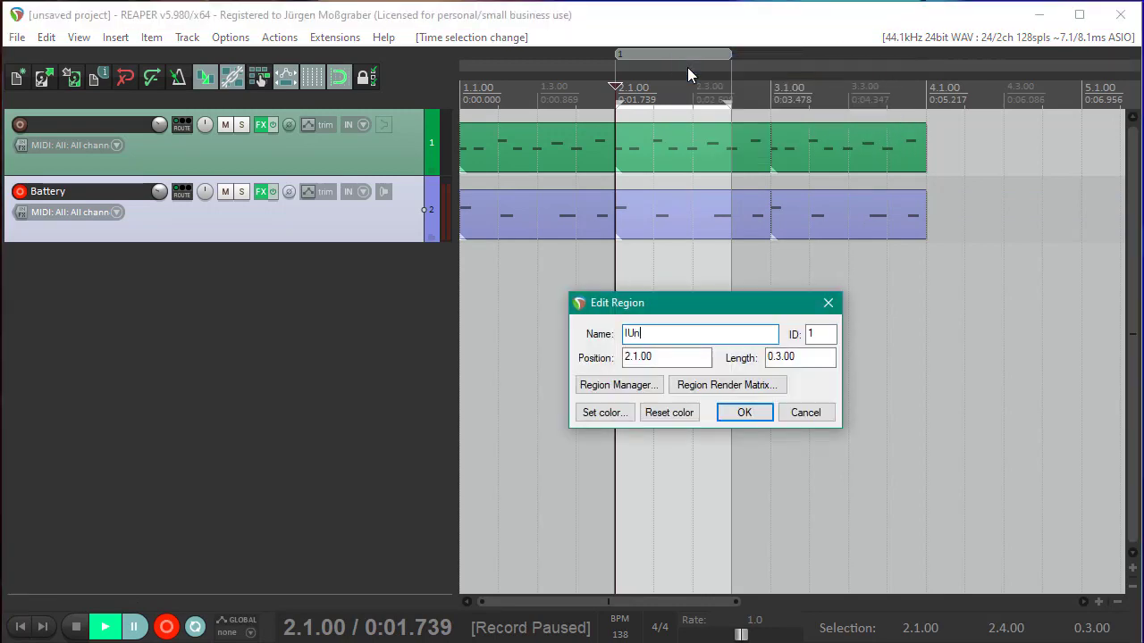
left_click(743, 411)
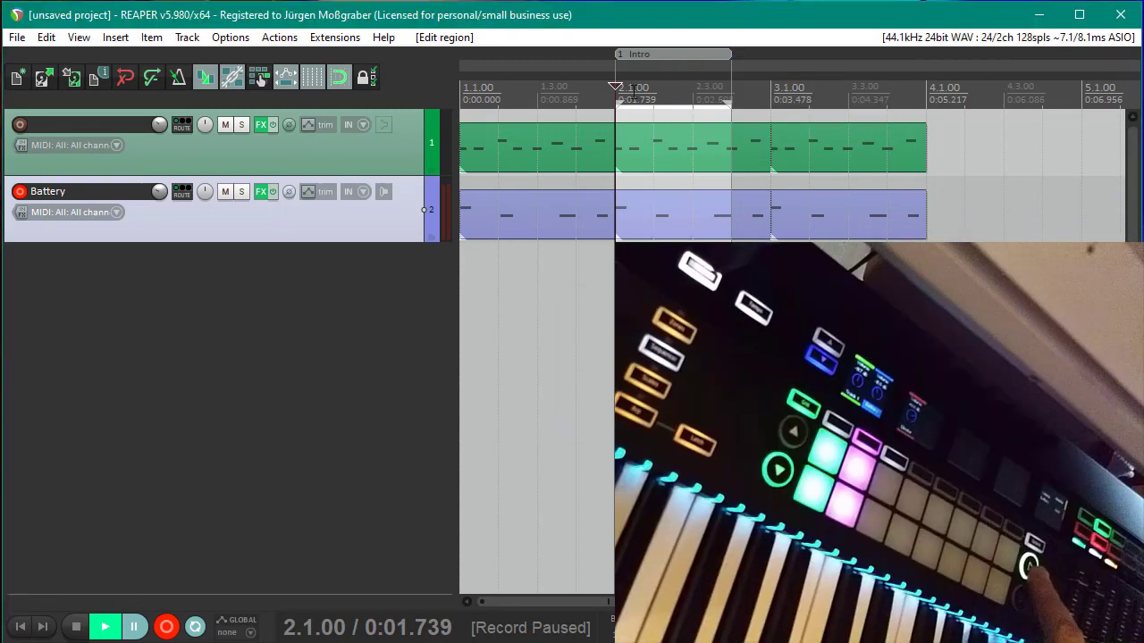